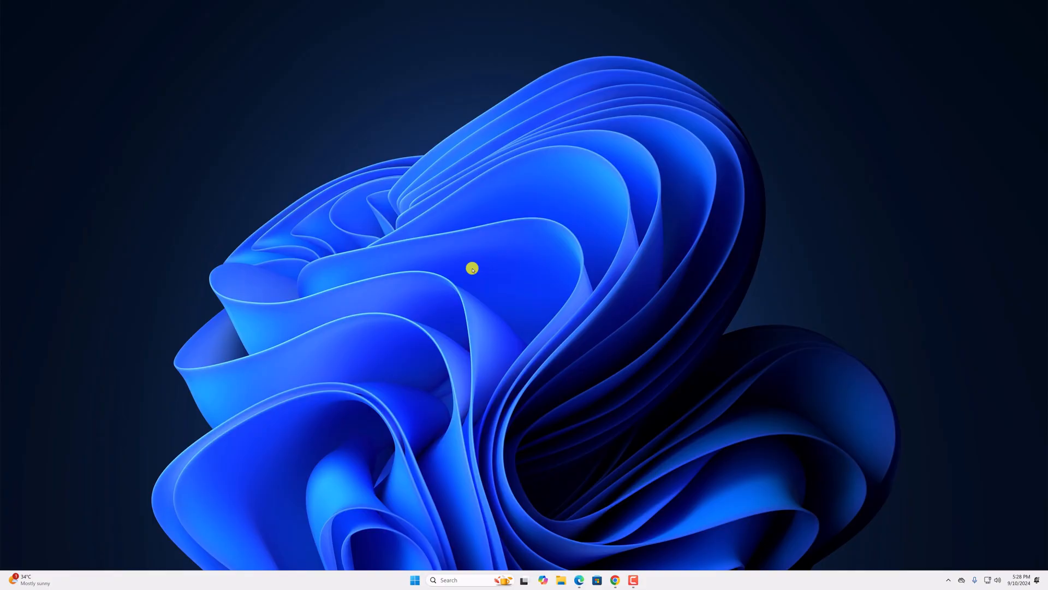
mouse_move(471, 268)
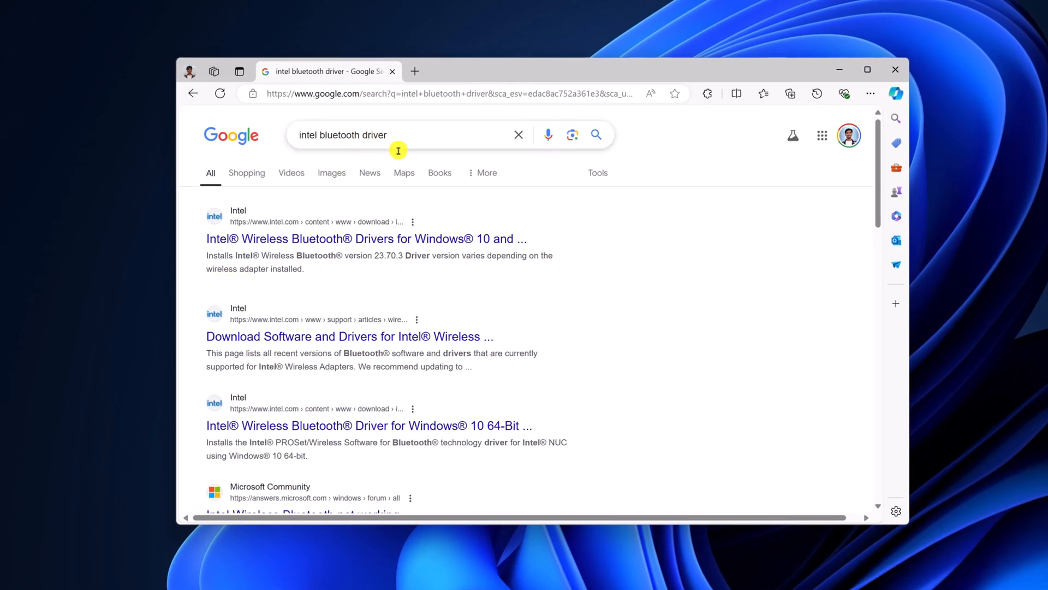
mouse_move(348, 230)
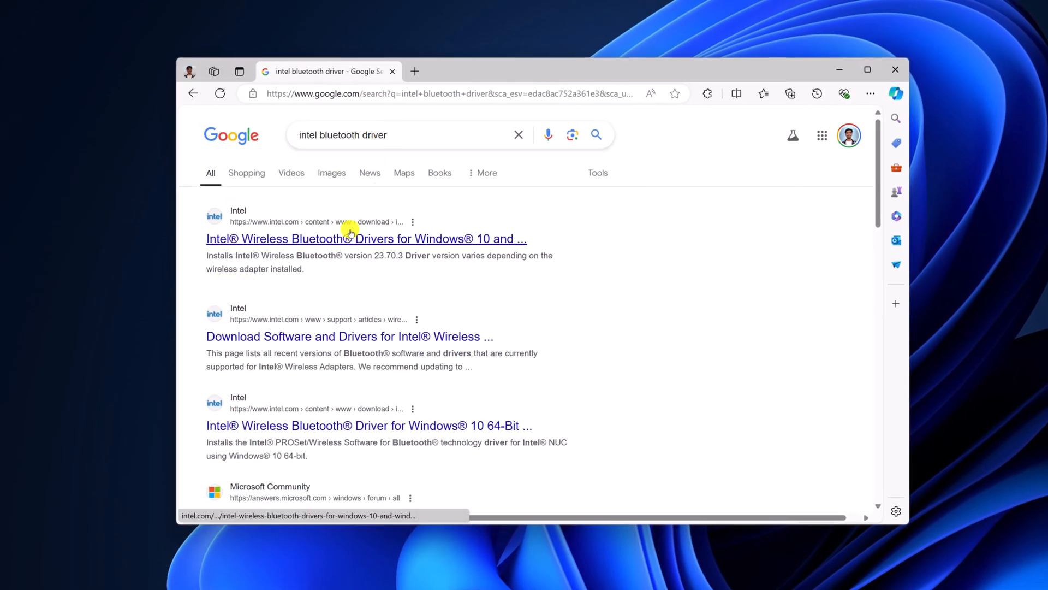
Step: Open the intel.com result for Intel Wireless Bluetooth Drivers for Windows 10 and 11
click(366, 238)
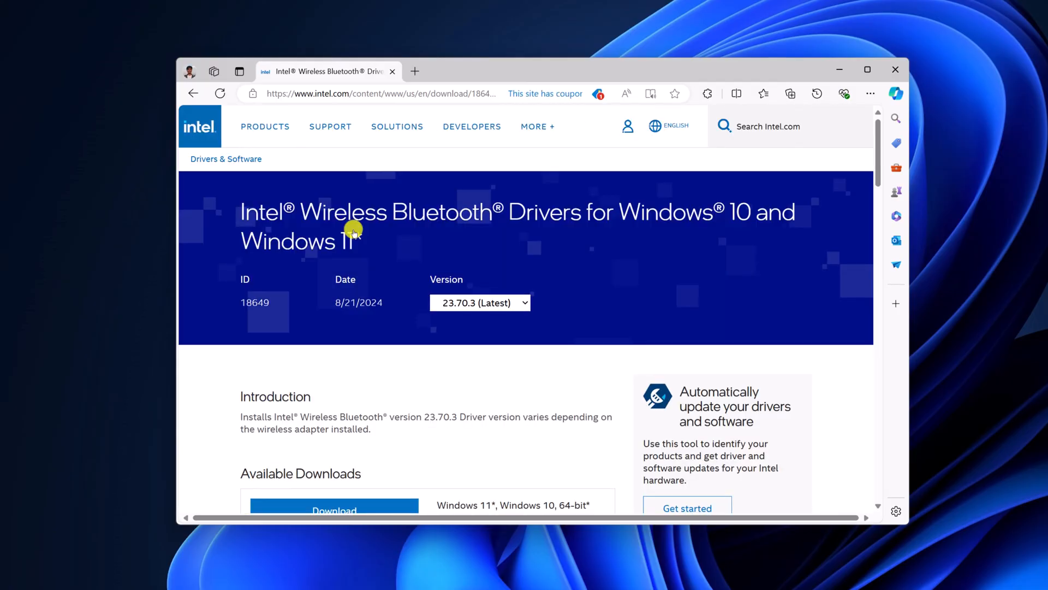
Step: Download BT-23.70.3-64UWD-Win10-Win11.exe from Available Downloads and launch it
scroll(down, 3)
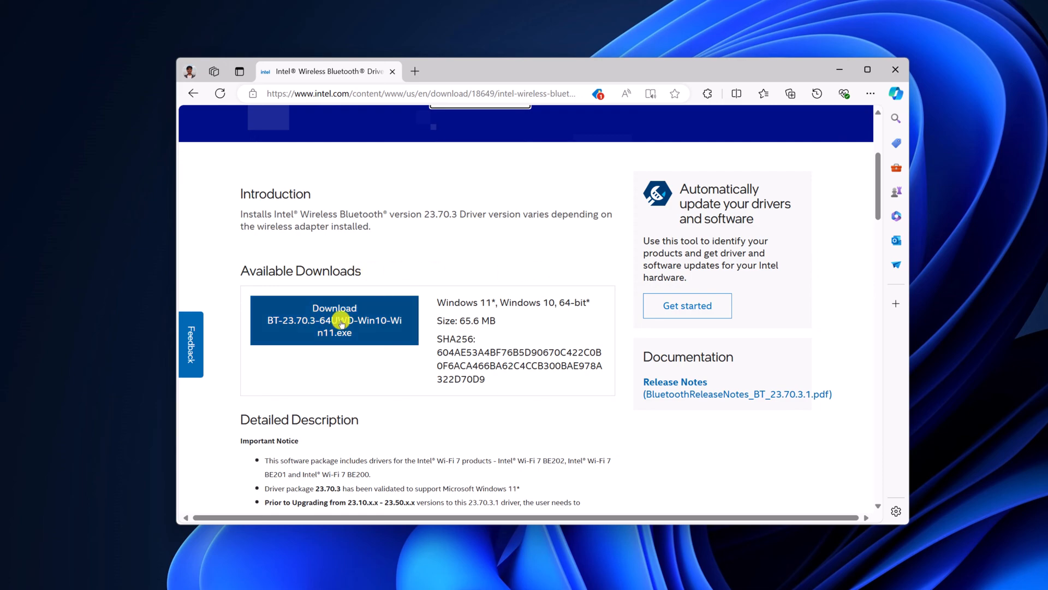
click(335, 321)
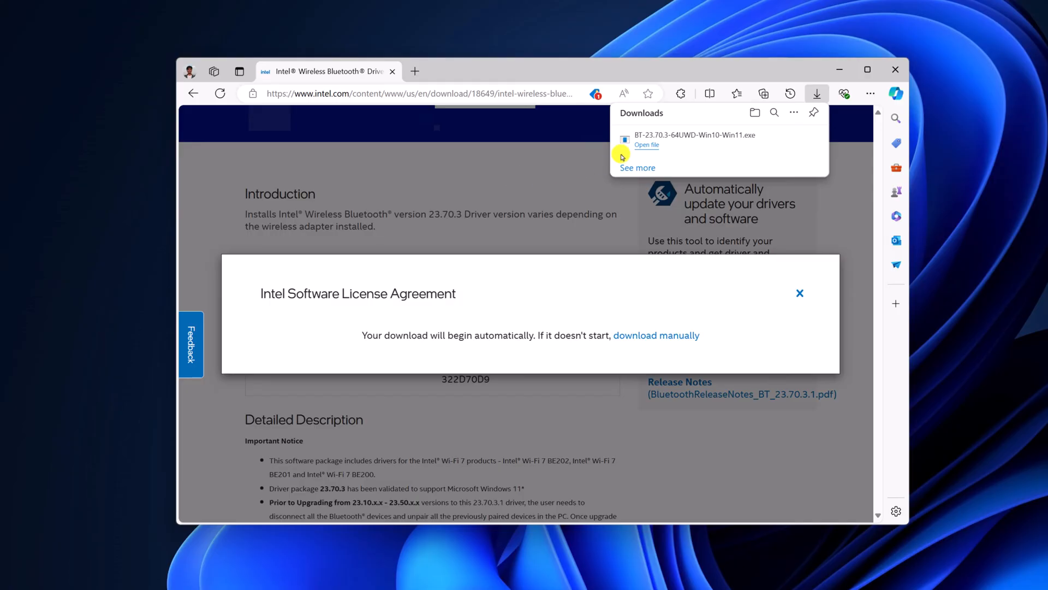
click(645, 146)
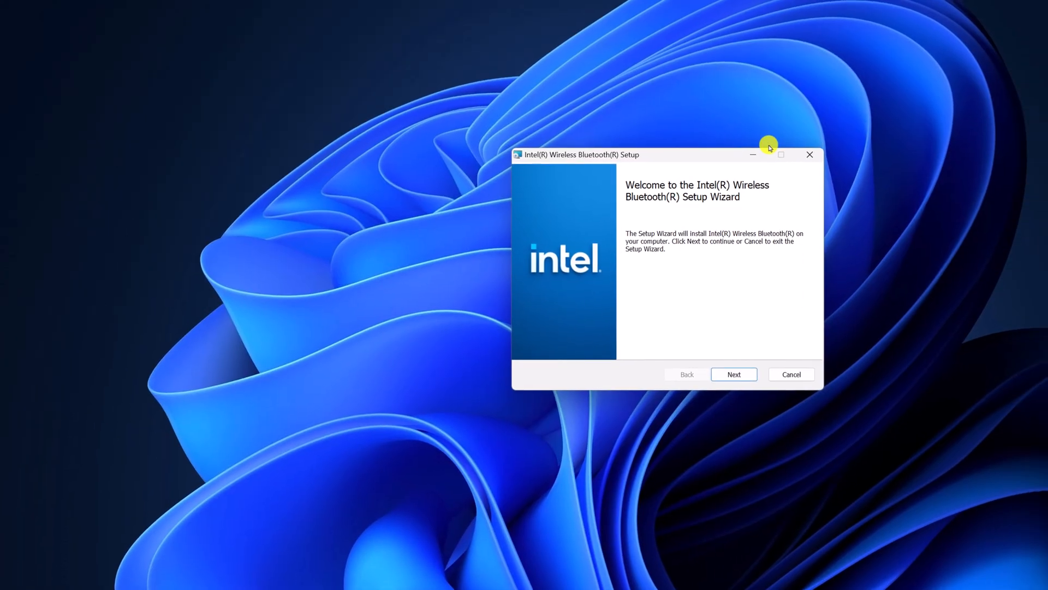
Step: Accept the license, install the Intel Wireless Bluetooth driver, and finish the wizard
click(733, 373)
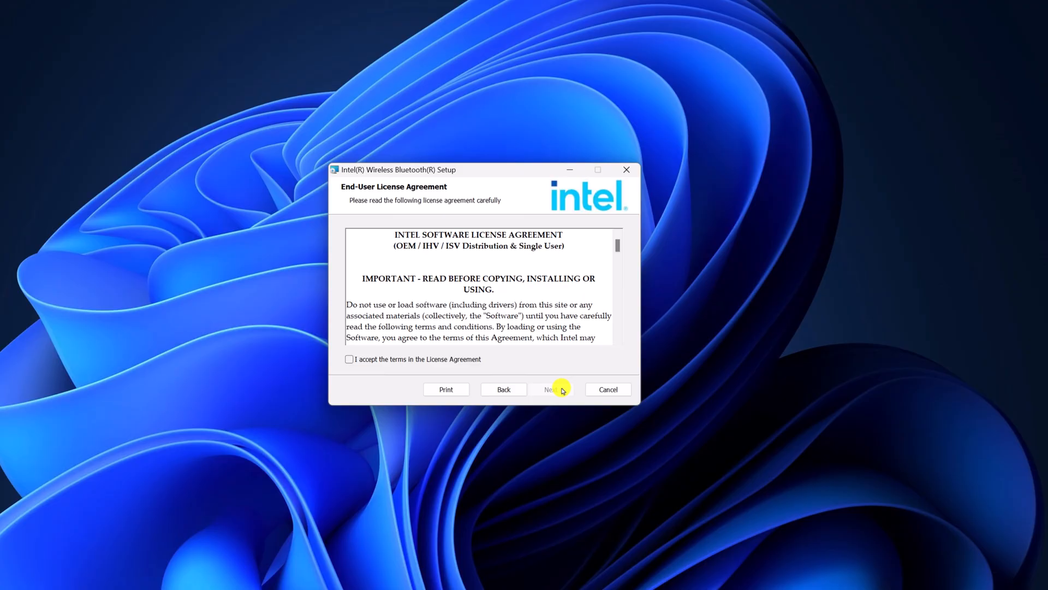
click(349, 359)
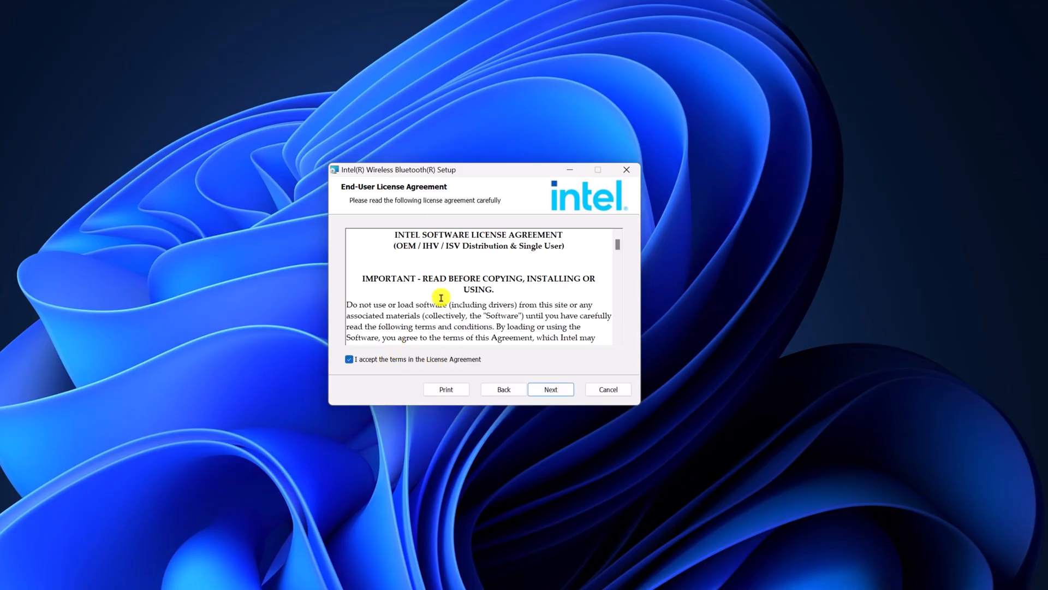
click(550, 389)
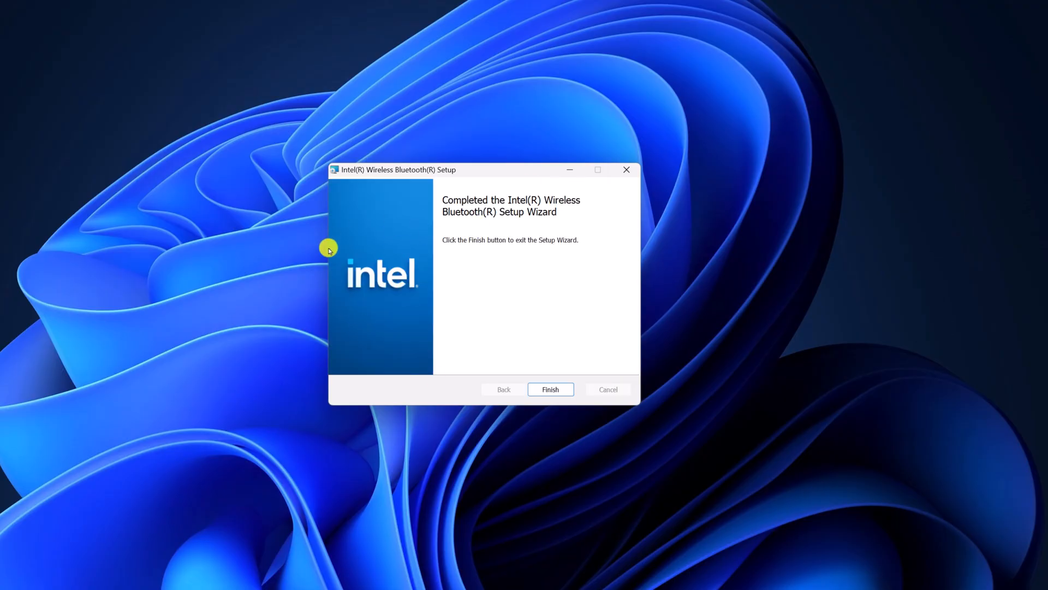
click(550, 389)
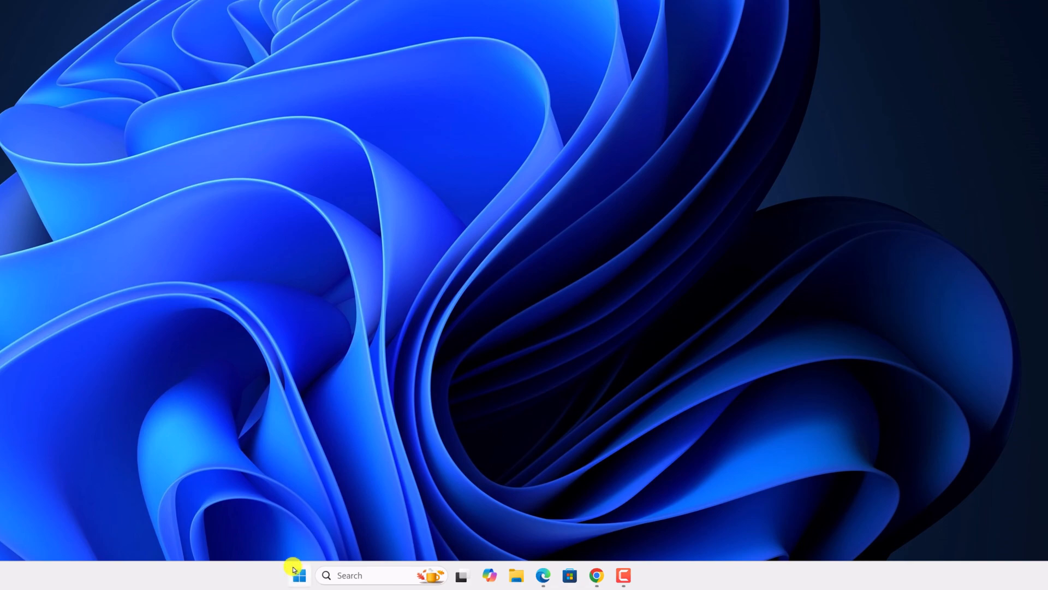
Step: Launch Settings from the Start menu's pinned apps
click(299, 575)
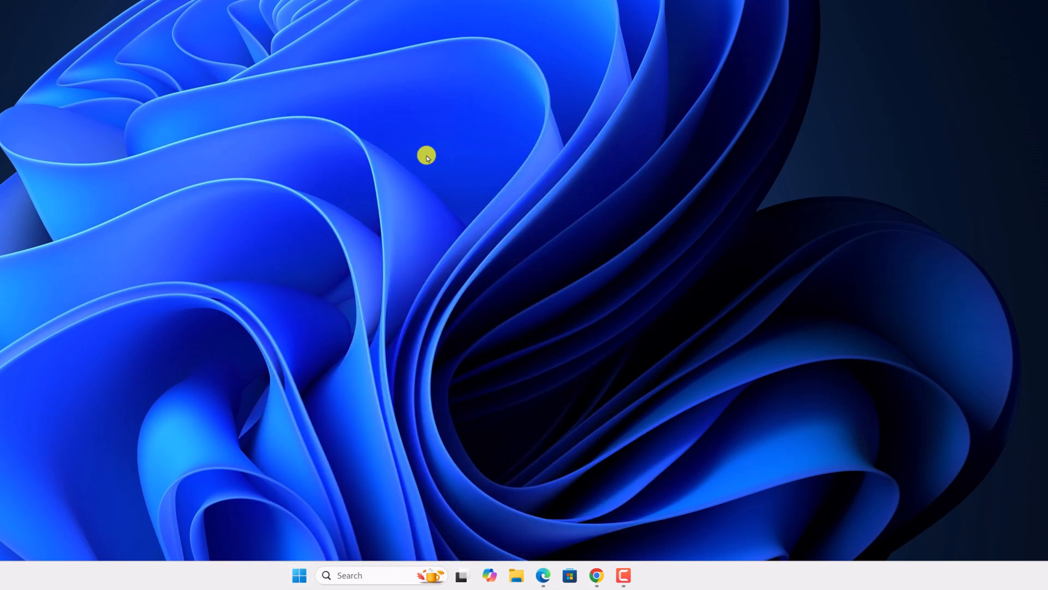
click(299, 575)
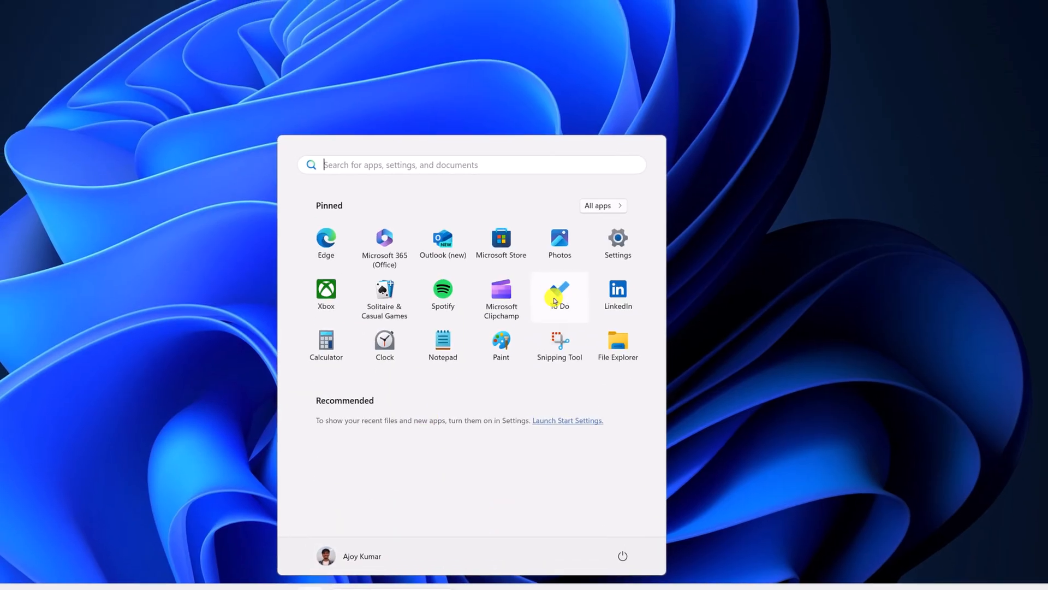
click(616, 238)
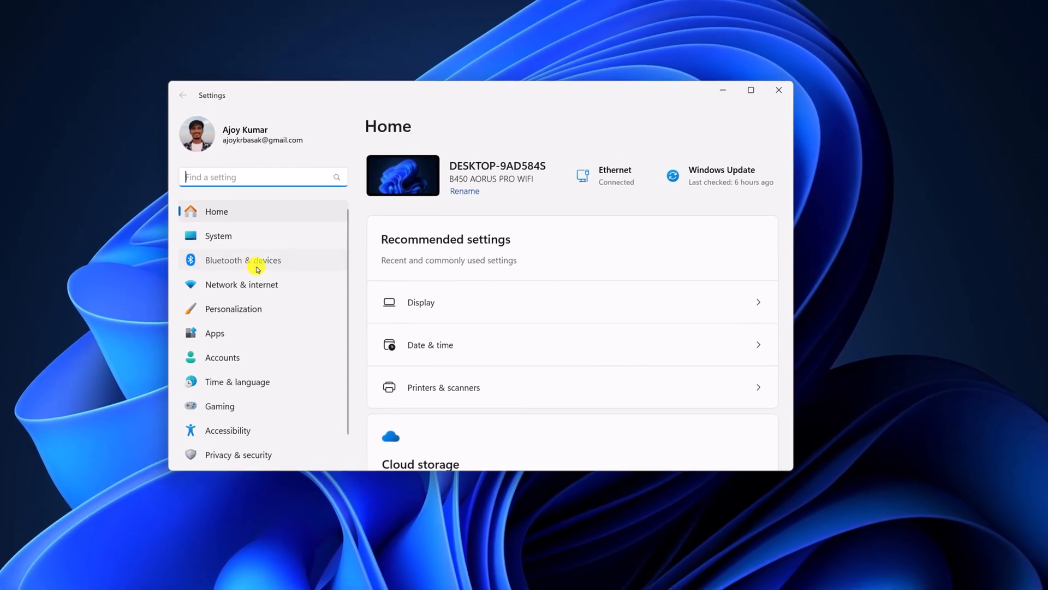
Step: Switch the Bluetooth toggle on under Bluetooth & devices and close Settings
click(244, 260)
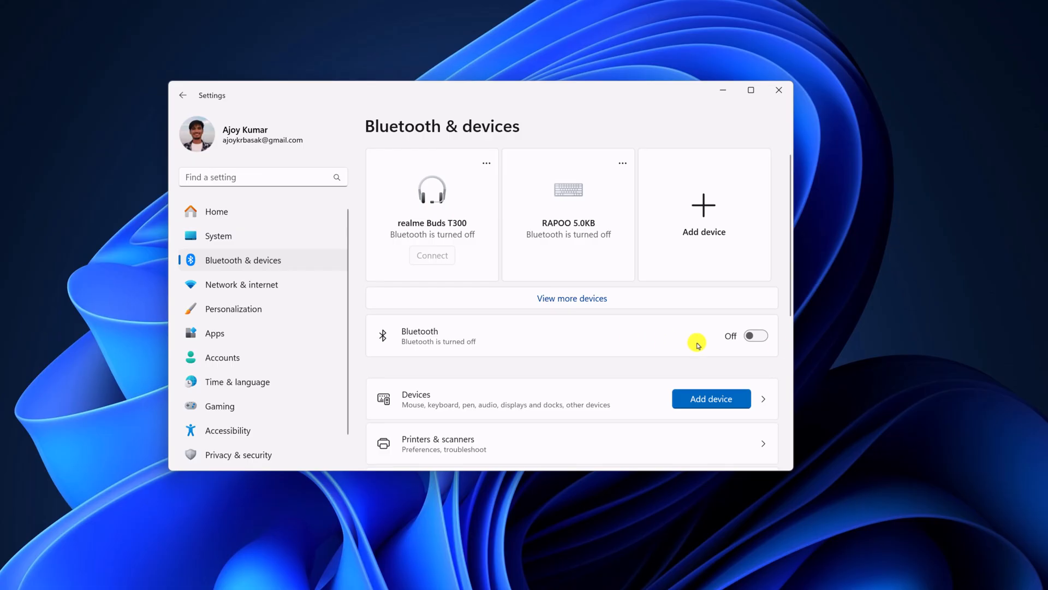
click(755, 335)
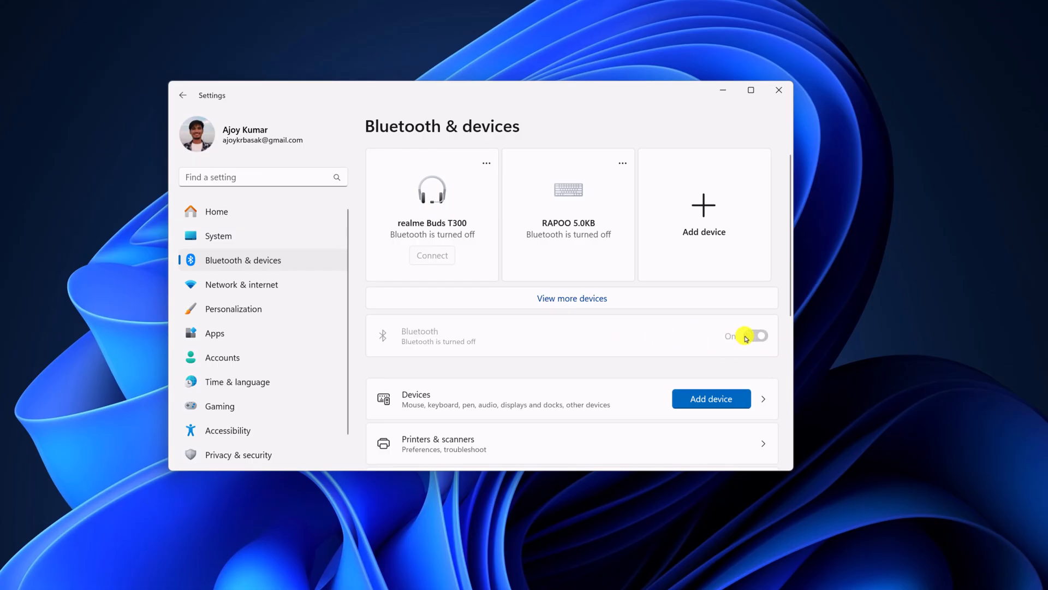
click(756, 334)
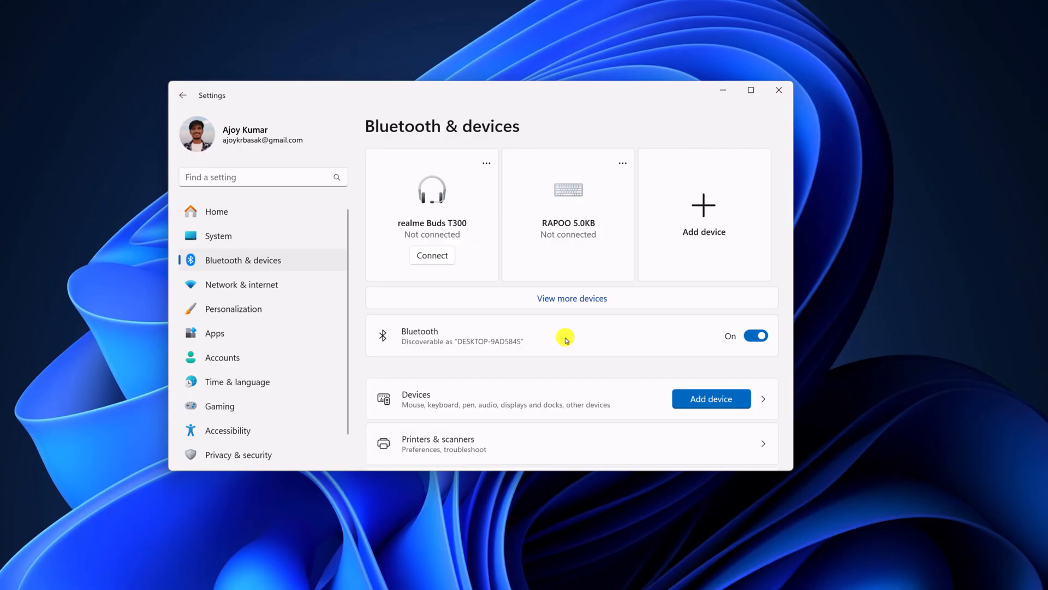
click(778, 90)
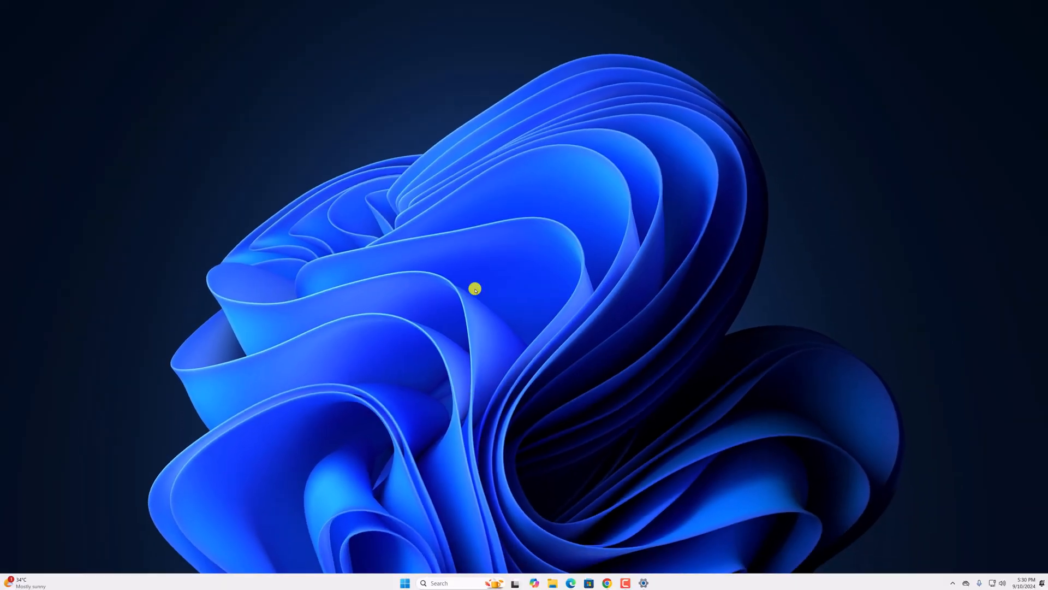